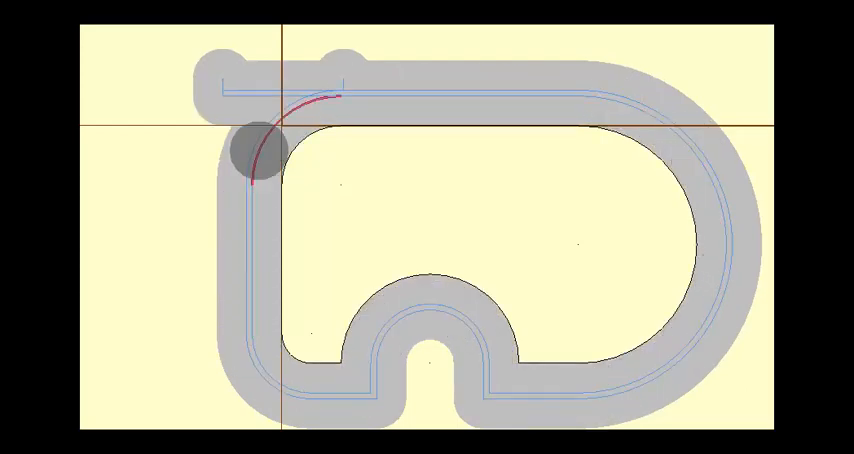
- Scroll through the work zero offset table from G54–G59 down to the G154 P1–P17 rows
{"action": "left_click_drag", "start_coordinate": [260, 155], "coordinate": [340, 85]}
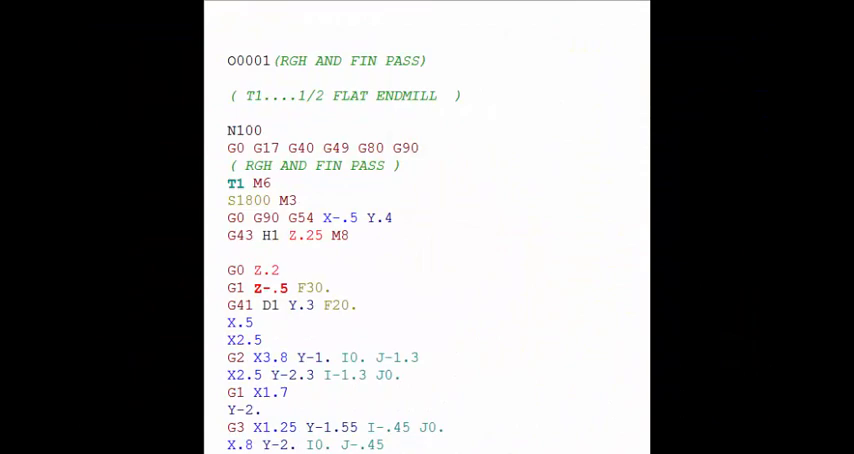
{"action": "scroll", "scroll_direction": "down", "scroll_amount": 3}
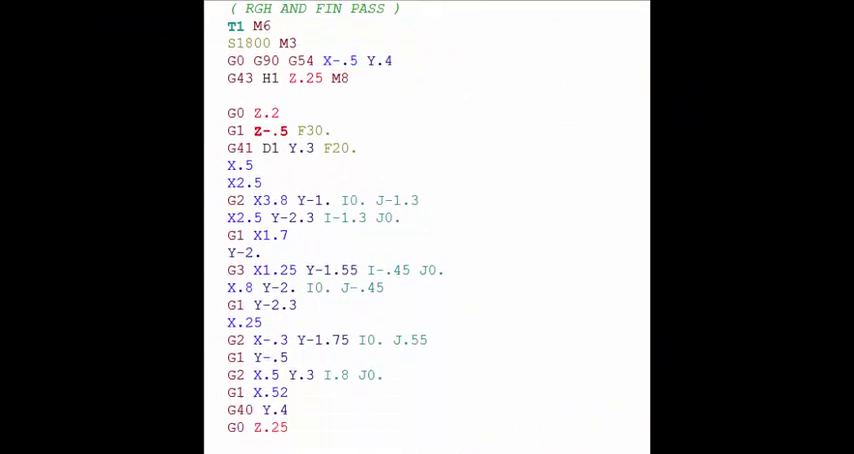
{"action": "scroll", "scroll_direction": "down", "scroll_amount": 3}
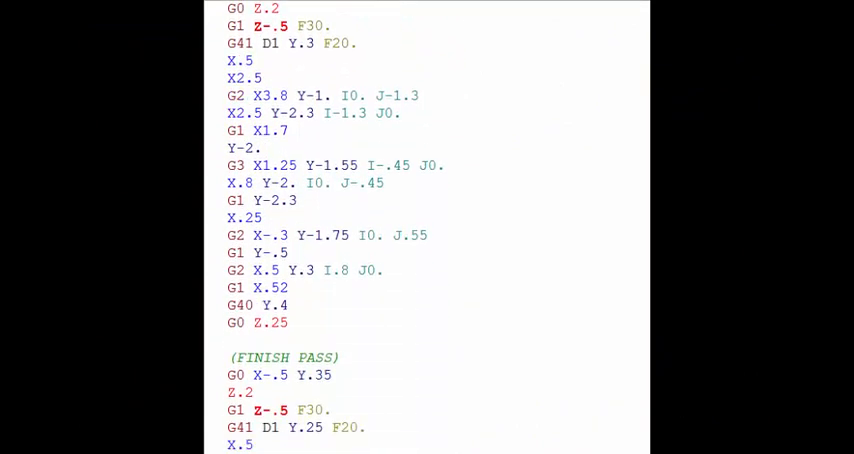
{"action": "scroll", "scroll_direction": "down", "scroll_amount": 3}
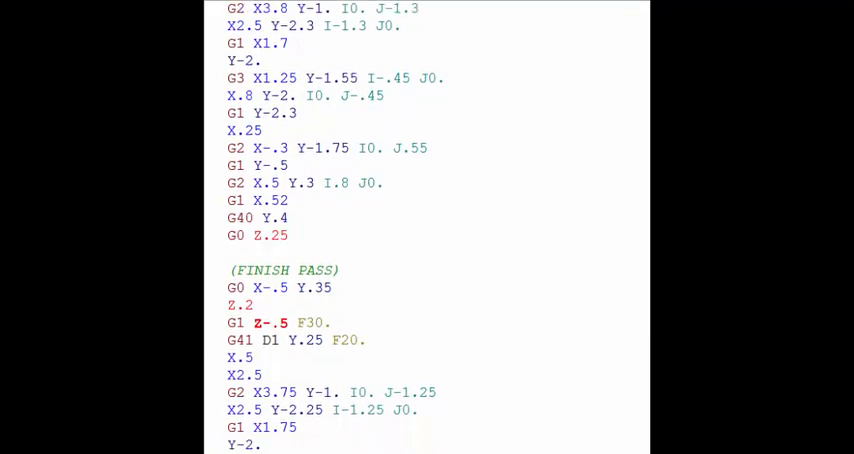
{"action": "scroll", "scroll_direction": "down", "scroll_amount": 3}
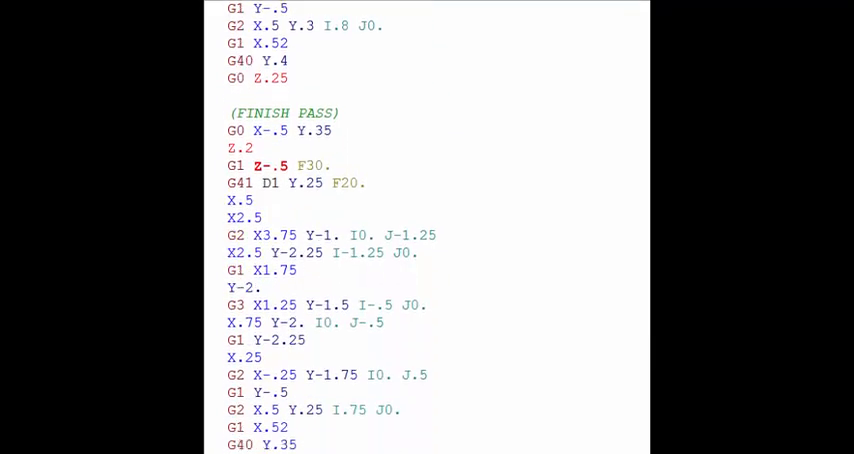
{"action": "scroll", "scroll_direction": "down", "scroll_amount": 3}
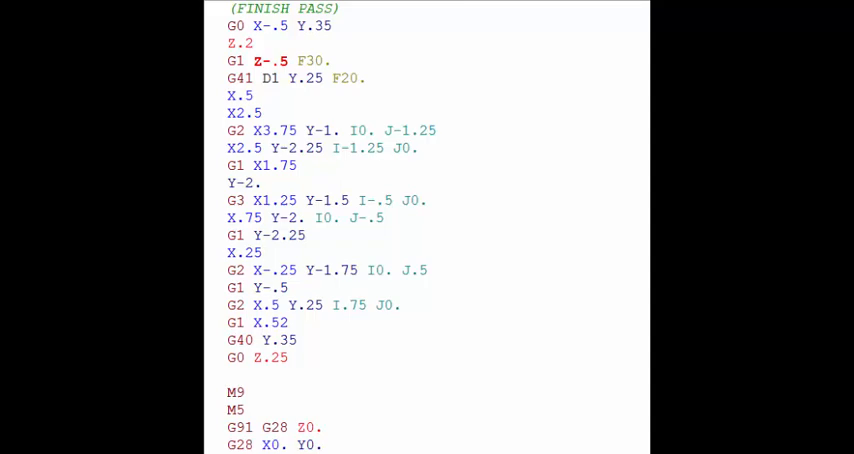
{"action": "scroll", "scroll_direction": "up", "scroll_amount": 3}
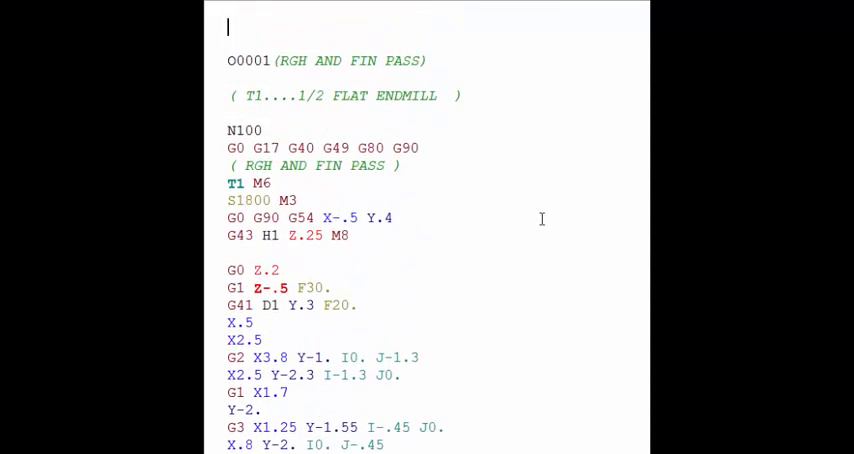
{"action": "mouse_move", "coordinate": [450, 267]}
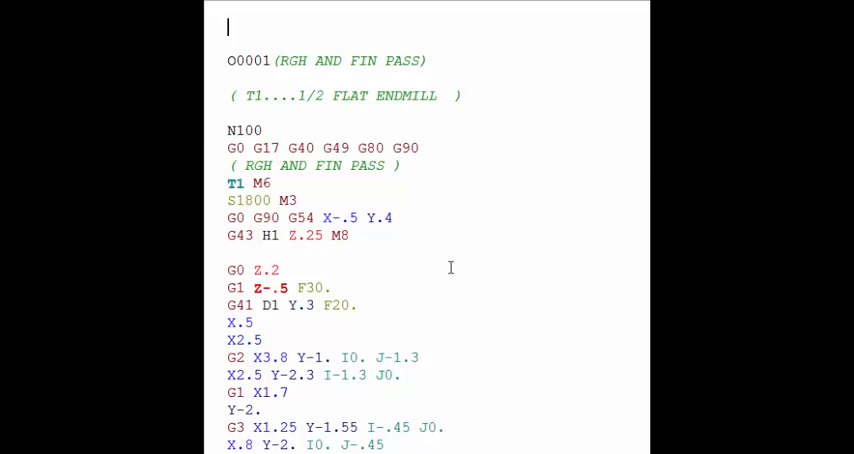
- Back in the program, highlight the X-.5 Y.4 starting coordinates
{"action": "double_click", "coordinate": [386, 217]}
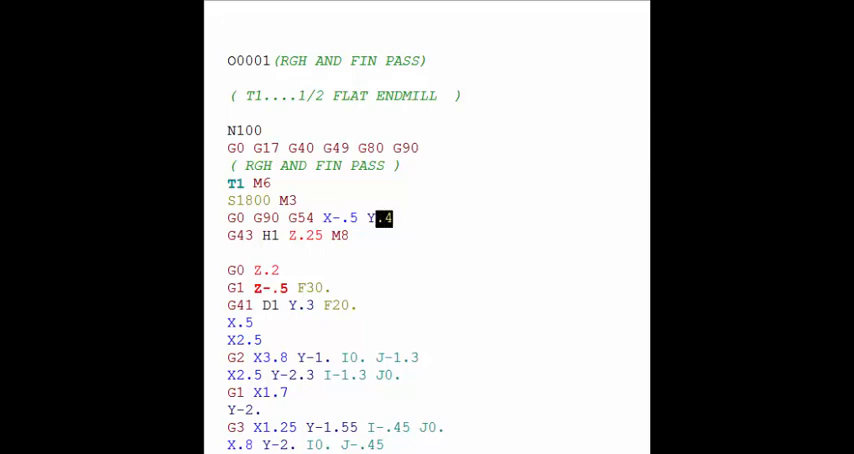
{"action": "left_click_drag", "start_coordinate": [388, 218], "coordinate": [323, 218]}
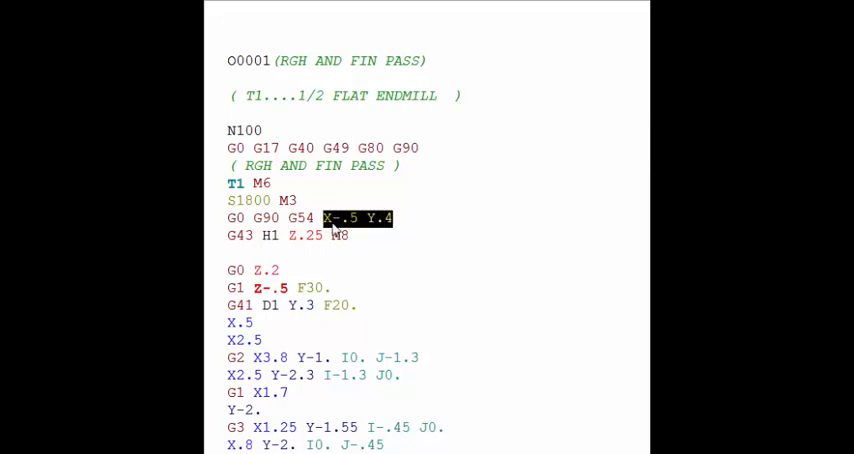
{"action": "mouse_move", "coordinate": [375, 230]}
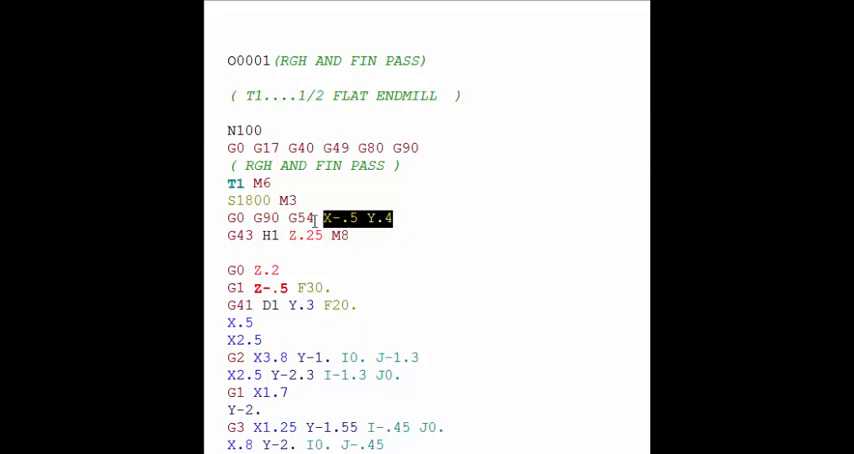
{"action": "double_click", "coordinate": [300, 218]}
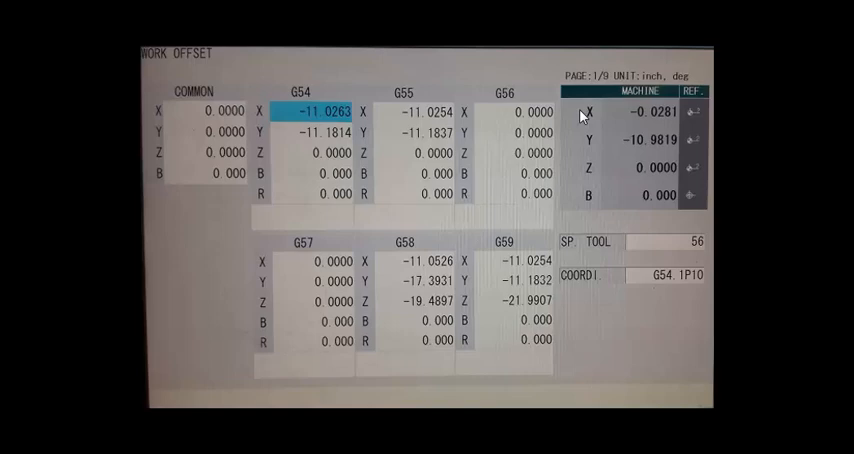
{"action": "mouse_move", "coordinate": [275, 233]}
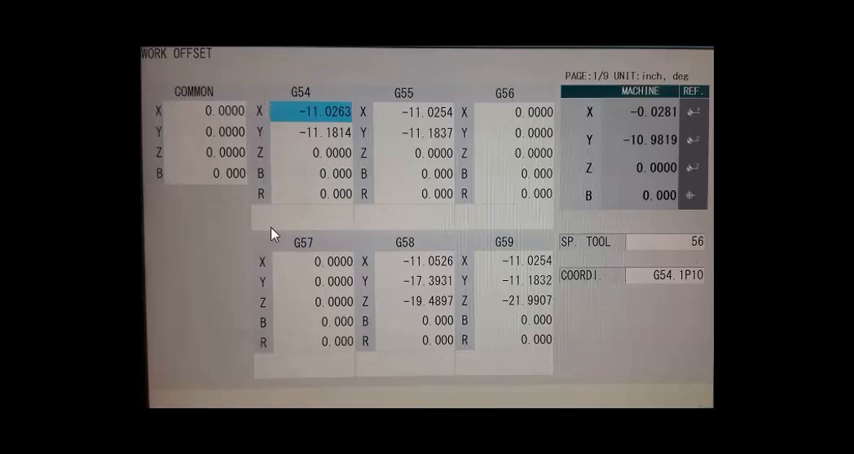
{"action": "mouse_move", "coordinate": [490, 114]}
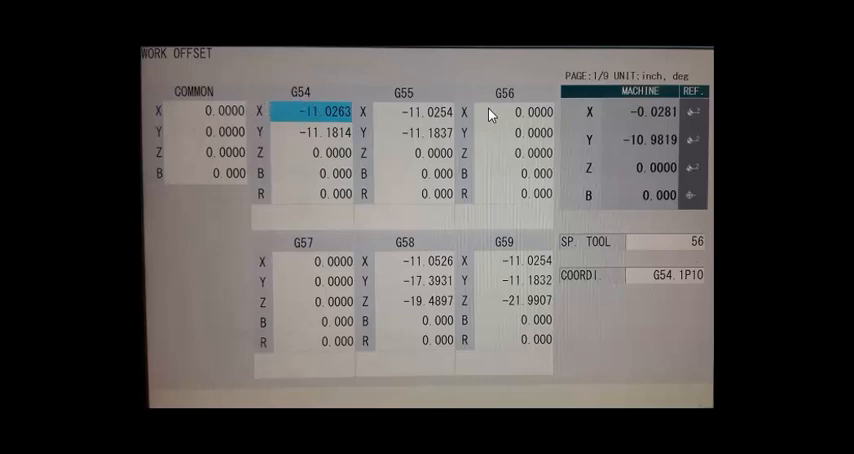
{"action": "mouse_move", "coordinate": [519, 253]}
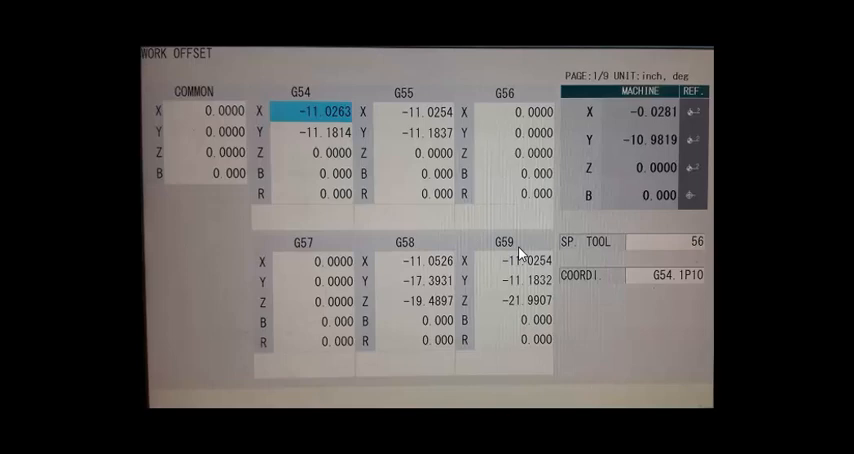
{"action": "mouse_move", "coordinate": [595, 175]}
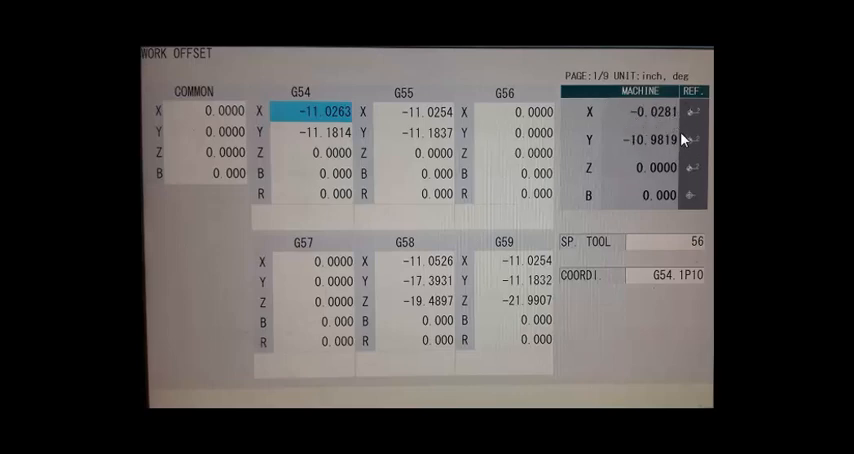
{"action": "mouse_move", "coordinate": [678, 125]}
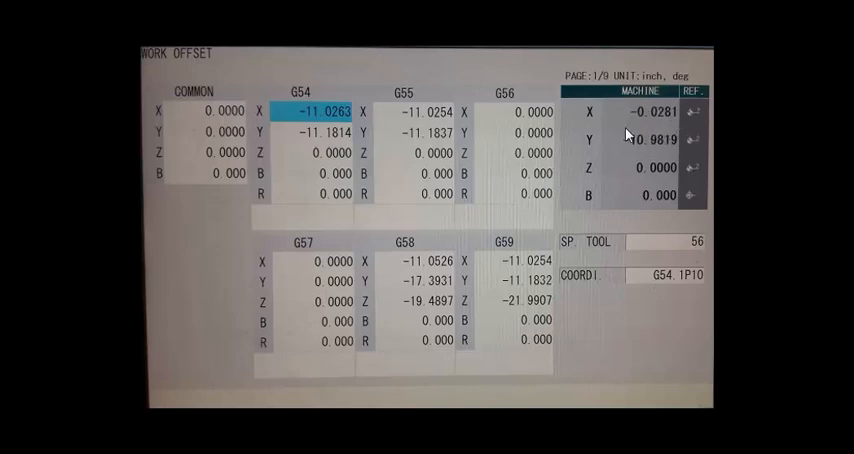
{"action": "mouse_move", "coordinate": [370, 180]}
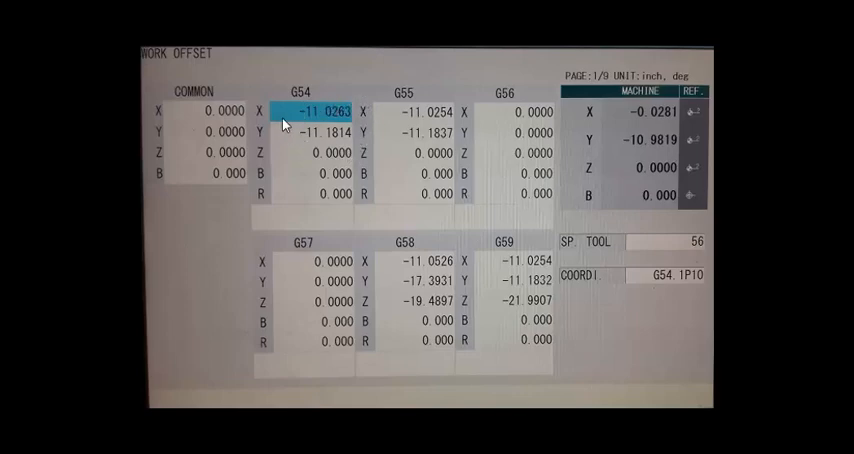
{"action": "mouse_move", "coordinate": [400, 120]}
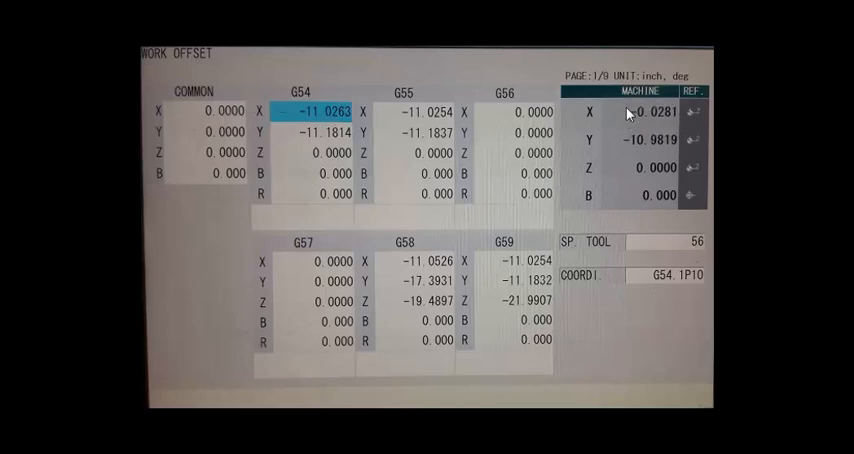
{"action": "mouse_move", "coordinate": [575, 170]}
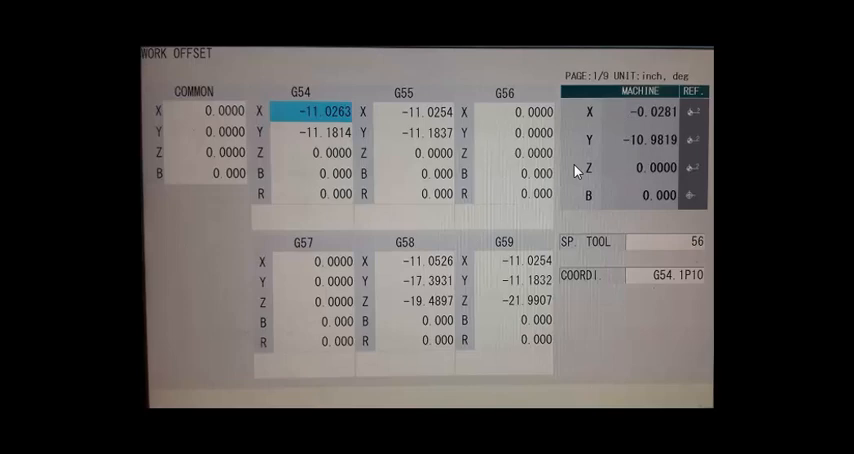
{"action": "mouse_move", "coordinate": [462, 107]}
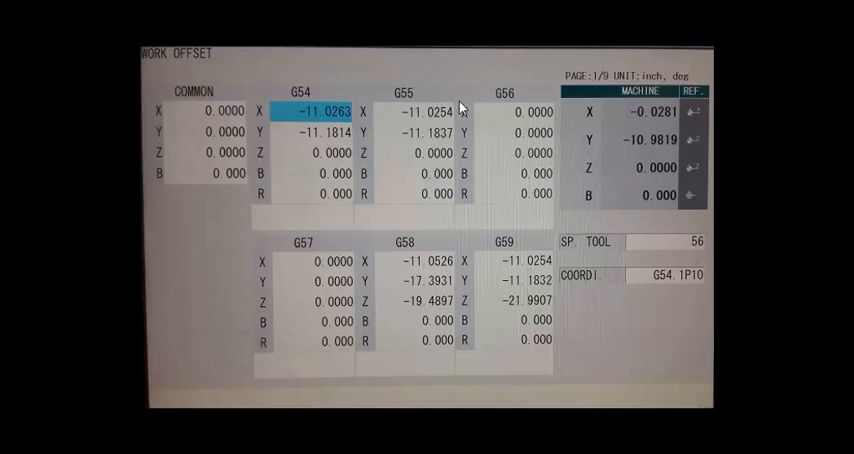
{"action": "mouse_move", "coordinate": [507, 266]}
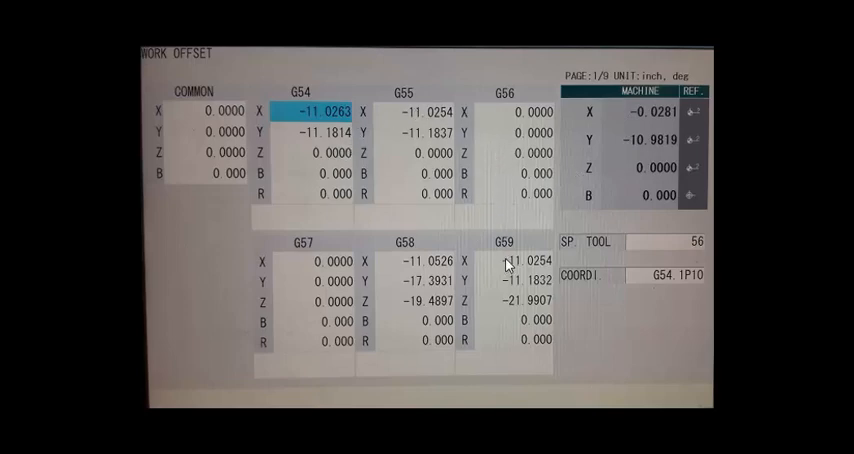
{"action": "mouse_move", "coordinate": [310, 80]}
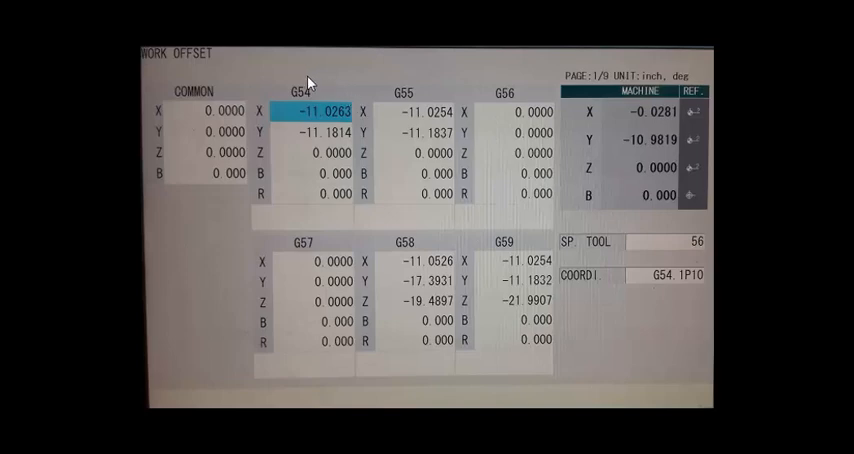
{"action": "mouse_move", "coordinate": [358, 185]}
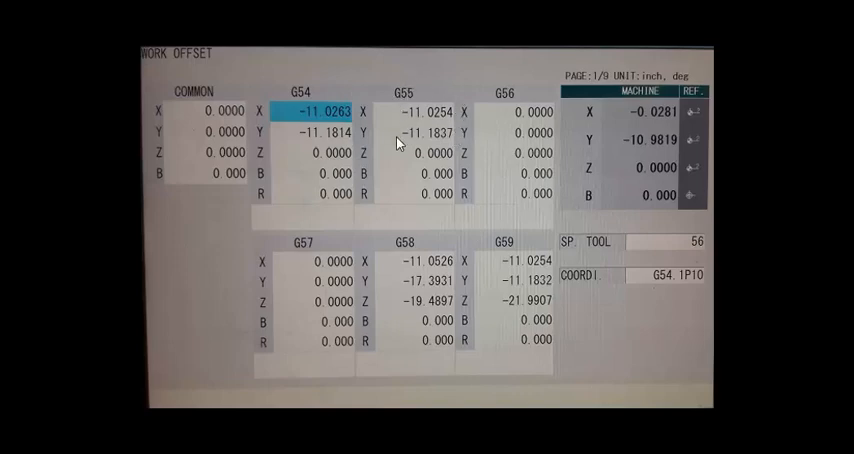
{"action": "mouse_move", "coordinate": [438, 228]}
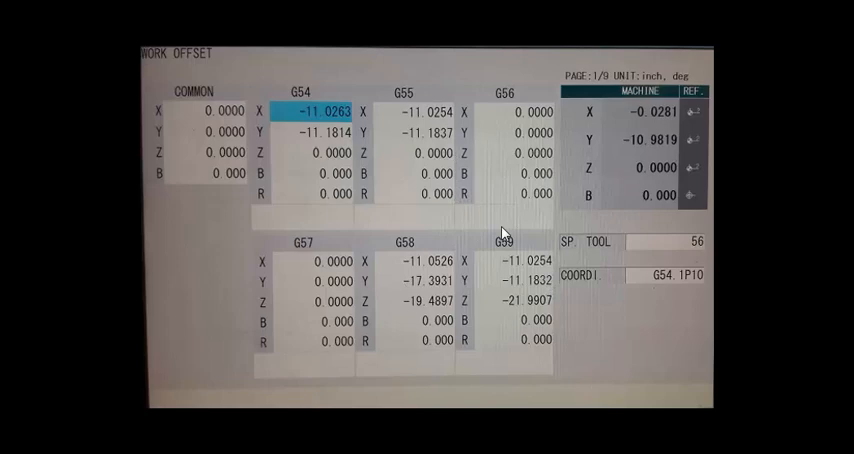
{"action": "mouse_move", "coordinate": [392, 140]}
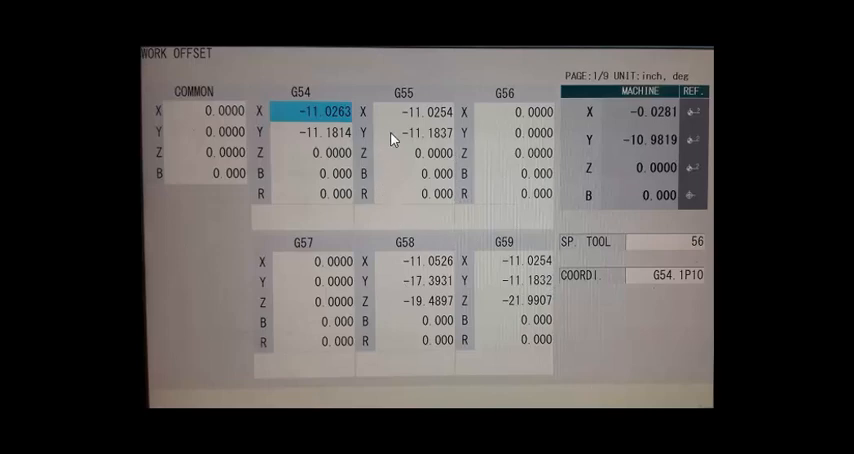
{"action": "mouse_move", "coordinate": [168, 104]}
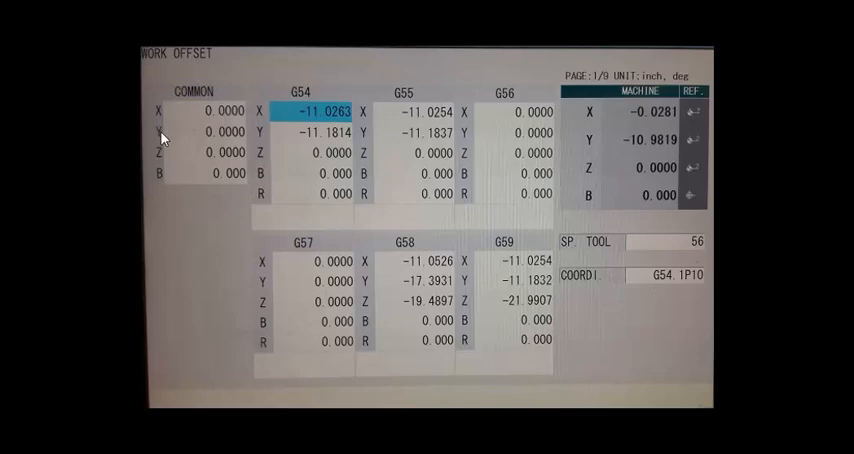
{"action": "mouse_move", "coordinate": [255, 115]}
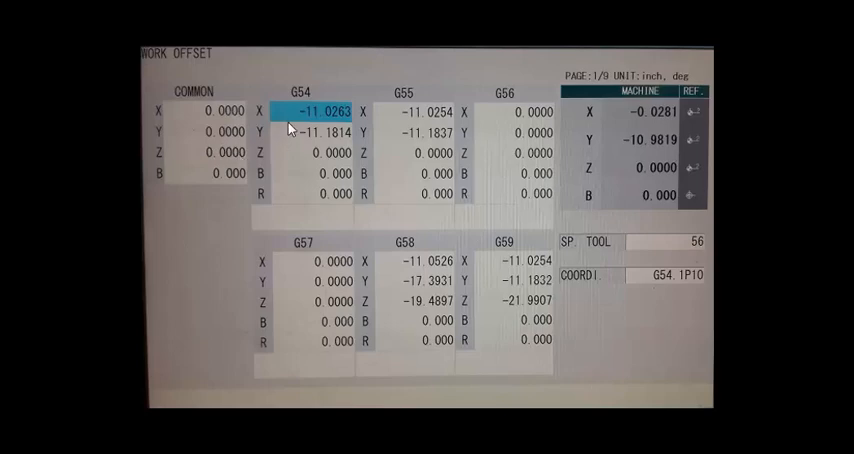
{"action": "mouse_move", "coordinate": [298, 328]}
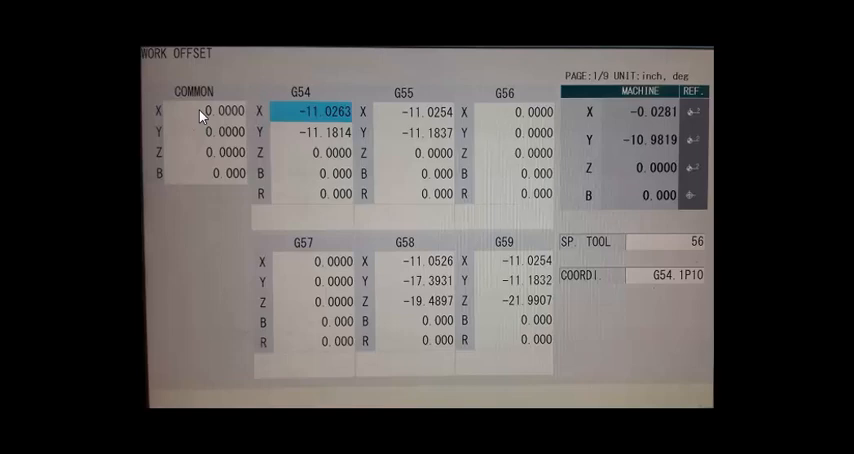
{"action": "mouse_move", "coordinate": [192, 113]}
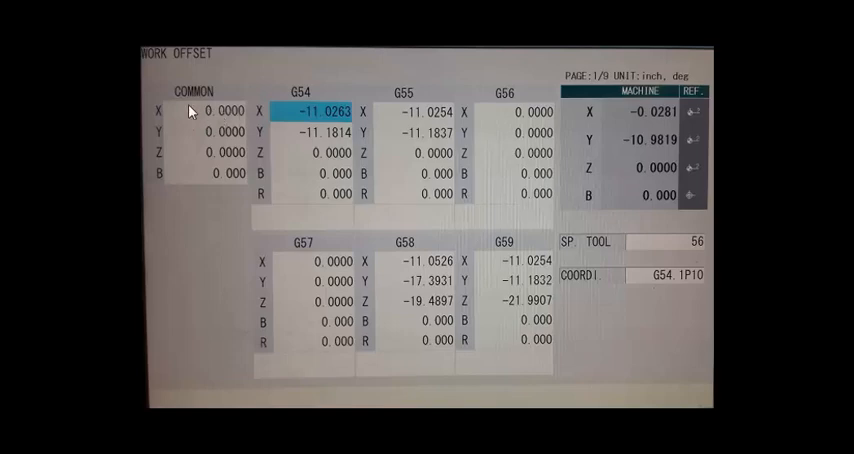
{"action": "mouse_move", "coordinate": [278, 118]}
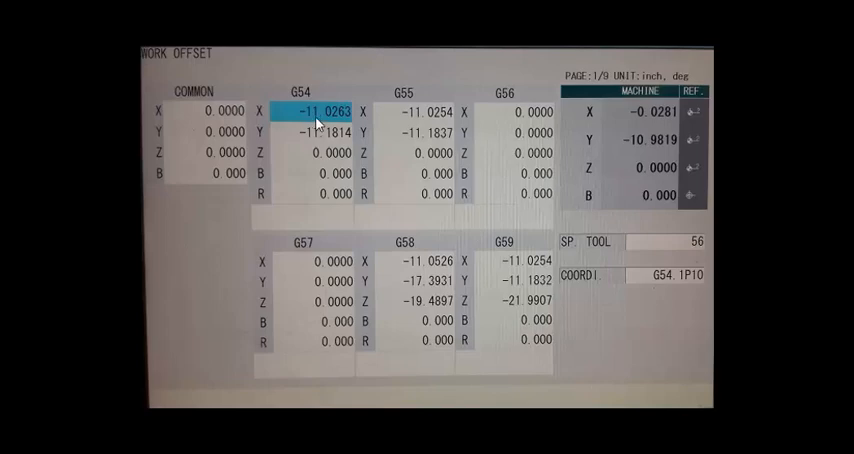
{"action": "mouse_move", "coordinate": [288, 124]}
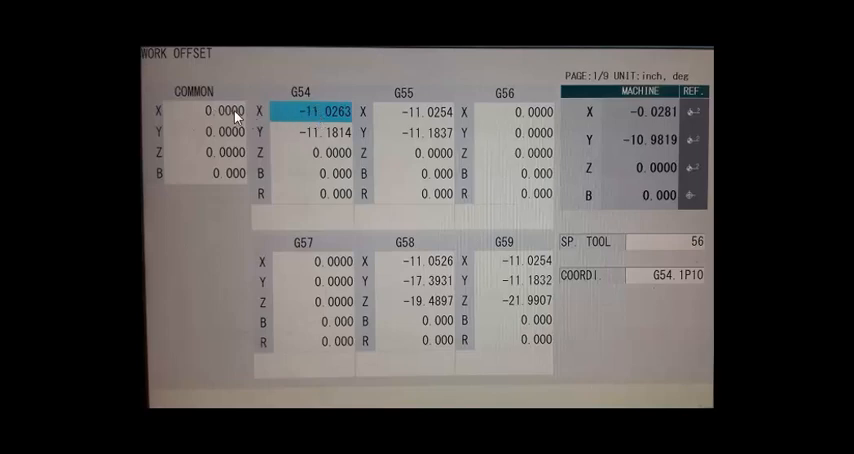
{"action": "mouse_move", "coordinate": [418, 125]}
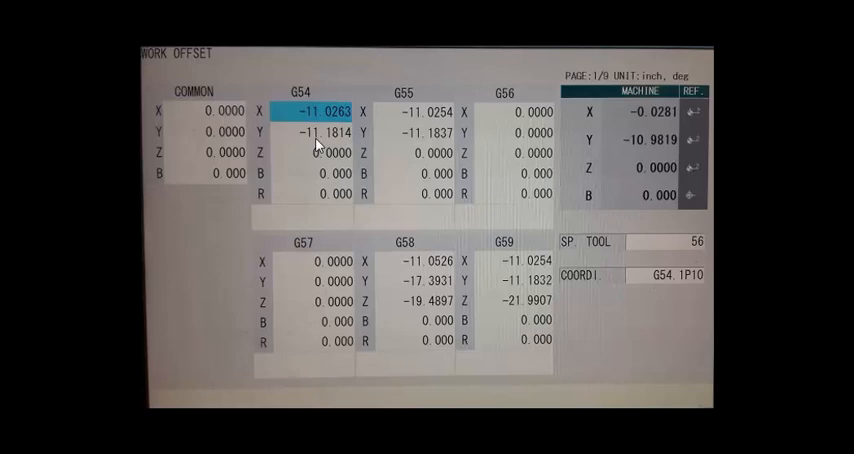
{"action": "mouse_move", "coordinate": [356, 159]}
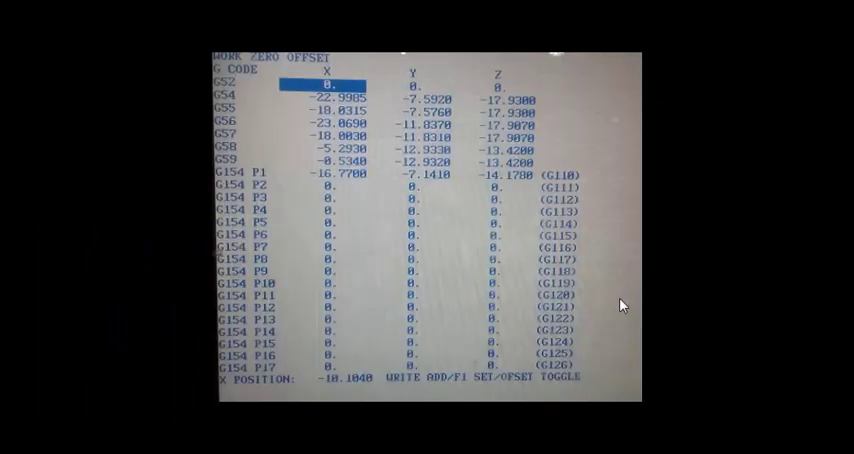
{"action": "mouse_move", "coordinate": [463, 280]}
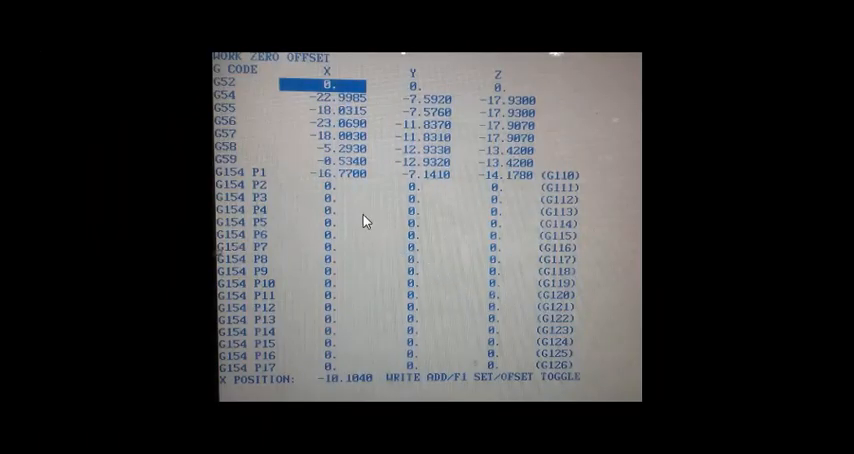
{"action": "mouse_move", "coordinate": [235, 103]}
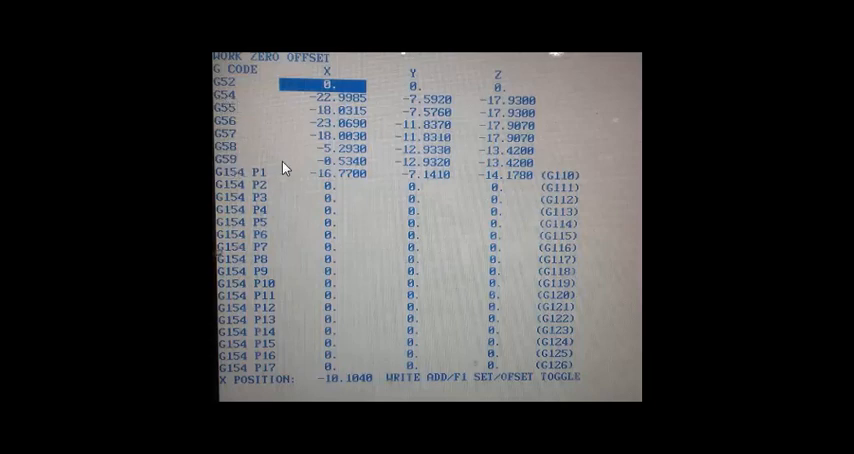
{"action": "mouse_move", "coordinate": [481, 105]}
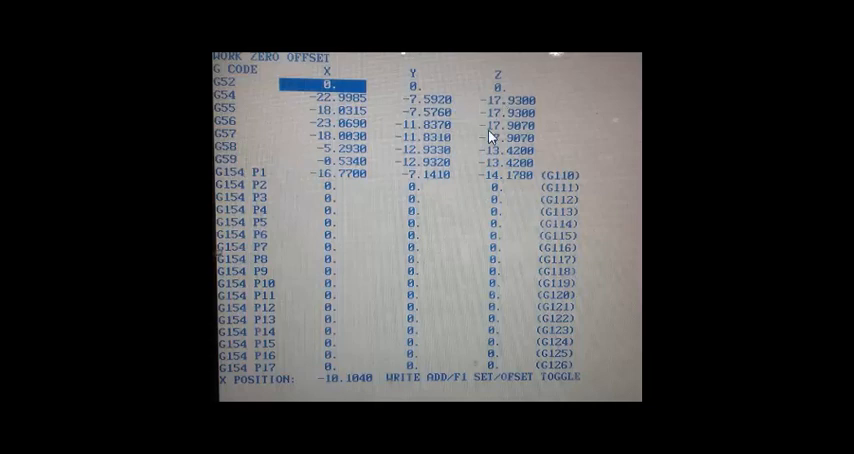
{"action": "mouse_move", "coordinate": [497, 107]}
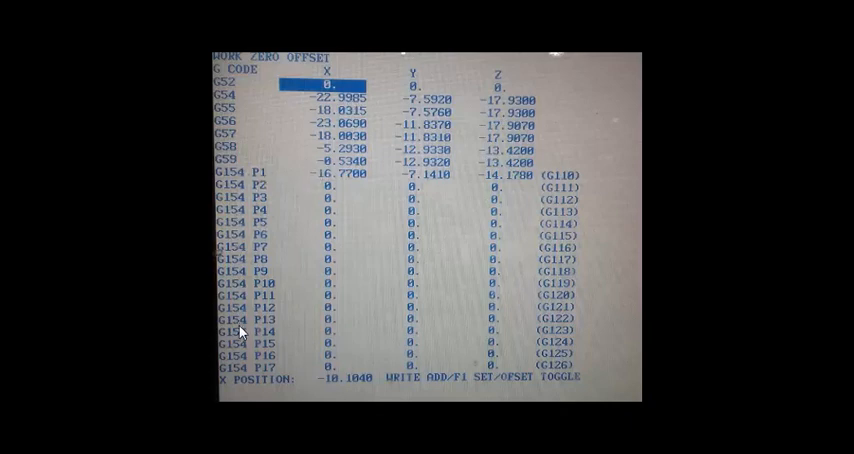
{"action": "mouse_move", "coordinate": [255, 198]}
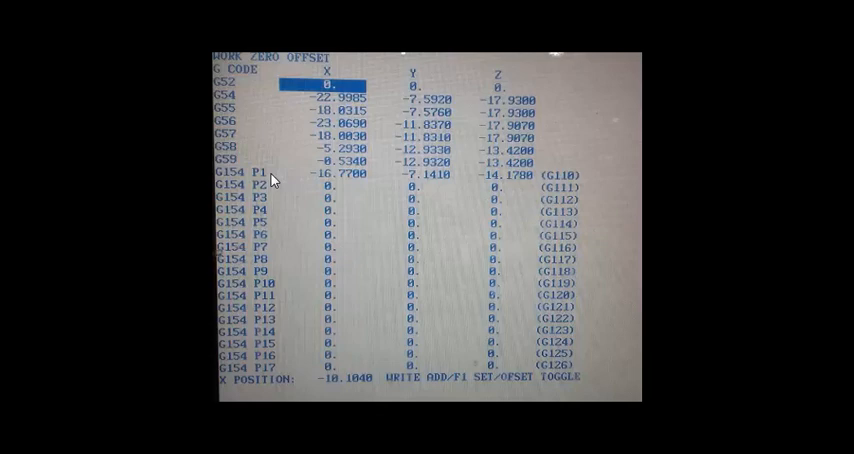
{"action": "mouse_move", "coordinate": [473, 181]}
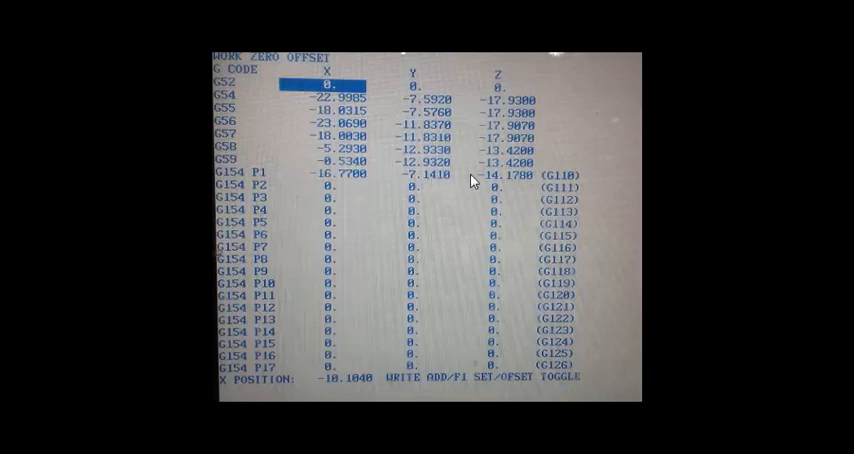
{"action": "mouse_move", "coordinate": [520, 182]}
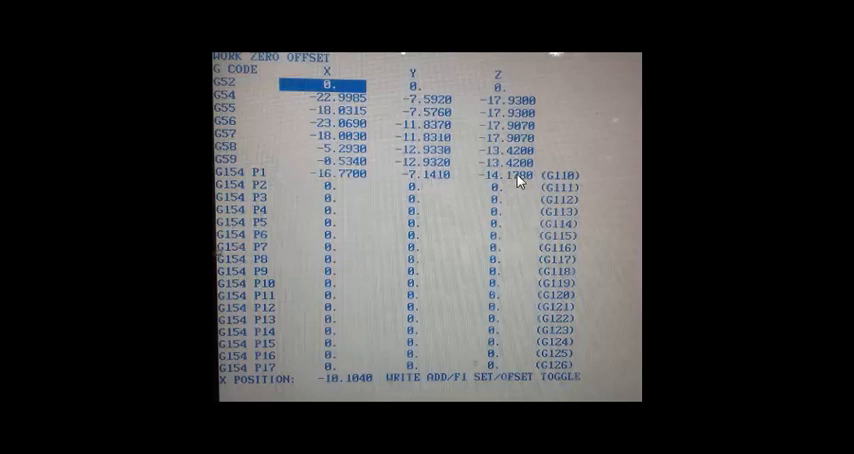
{"action": "mouse_move", "coordinate": [293, 180]}
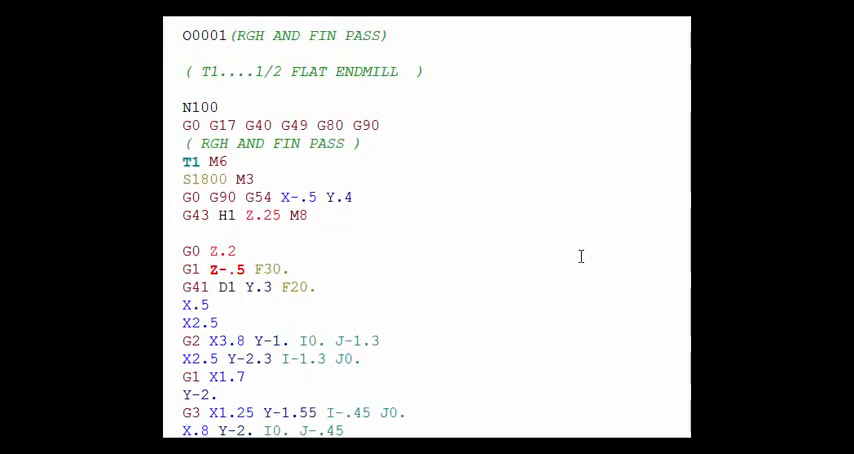
{"action": "mouse_move", "coordinate": [400, 203]}
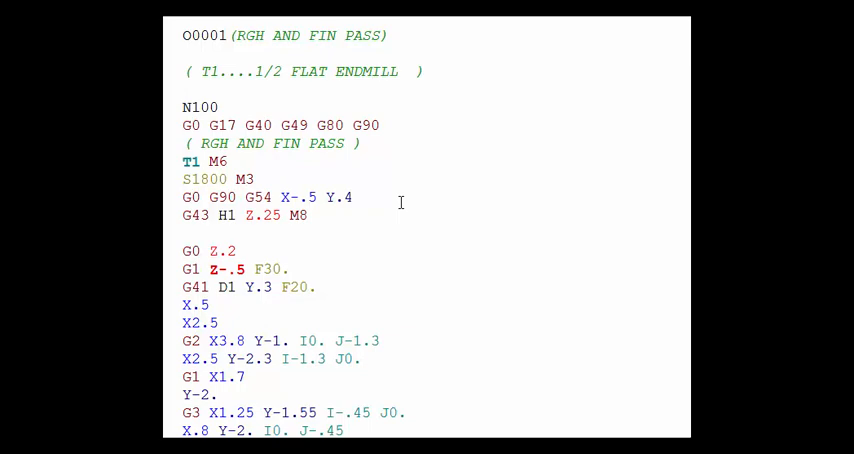
{"action": "mouse_move", "coordinate": [207, 166]}
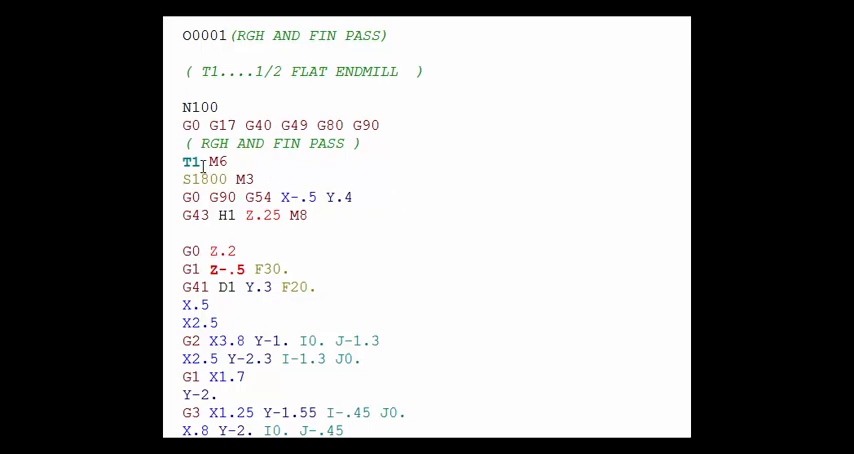
- Highlight the T1 tool call on the tool-change line of program O0001
{"action": "double_click", "coordinate": [191, 161]}
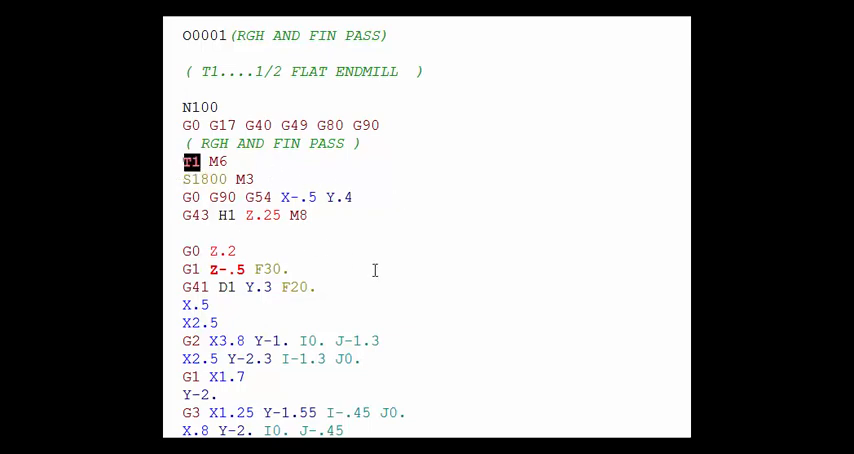
{"action": "mouse_move", "coordinate": [386, 257]}
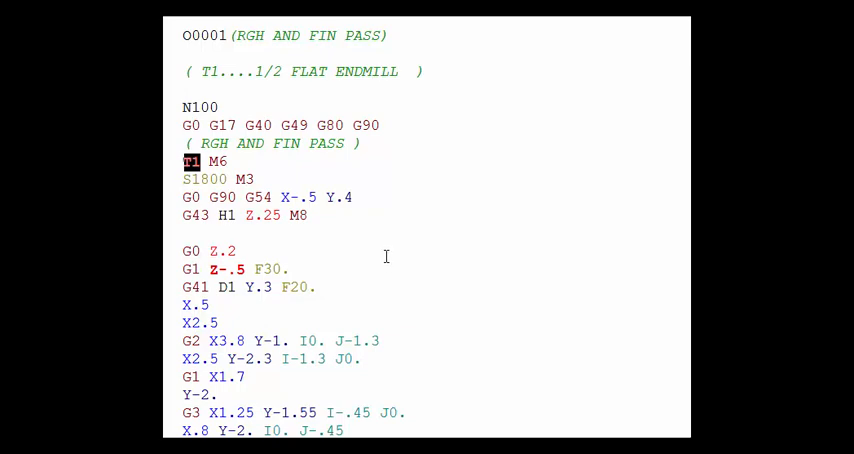
{"action": "mouse_move", "coordinate": [284, 78]}
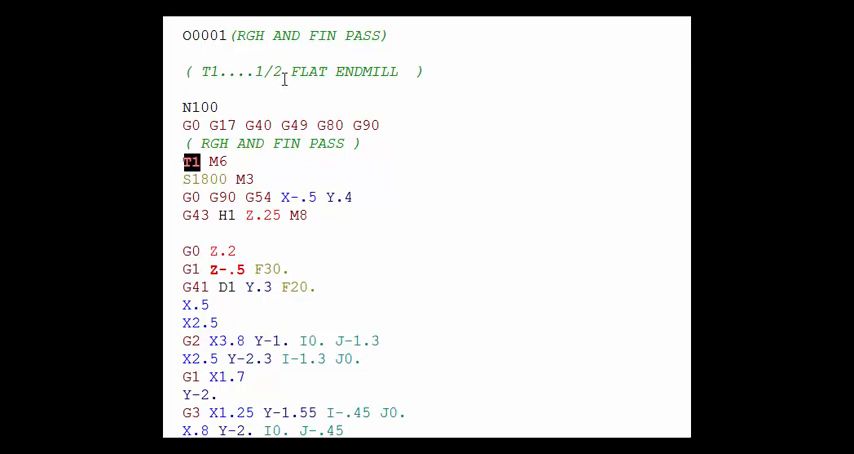
{"action": "mouse_move", "coordinate": [424, 257]}
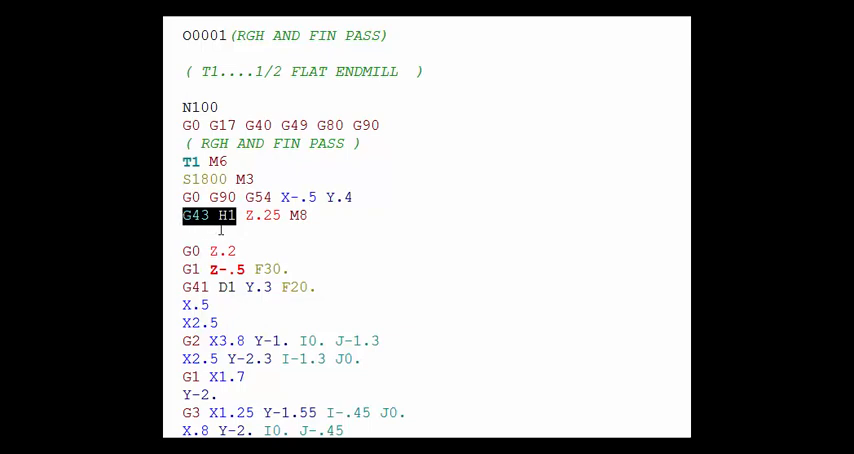
{"action": "mouse_move", "coordinate": [232, 230]}
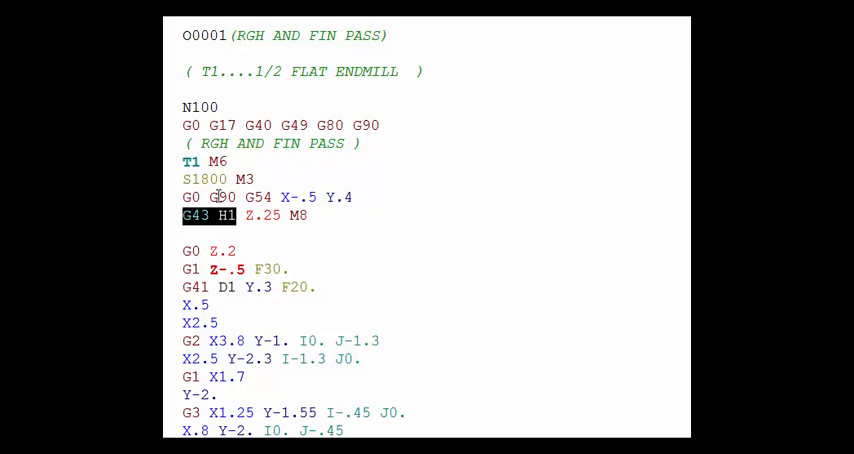
{"action": "mouse_move", "coordinate": [228, 228]}
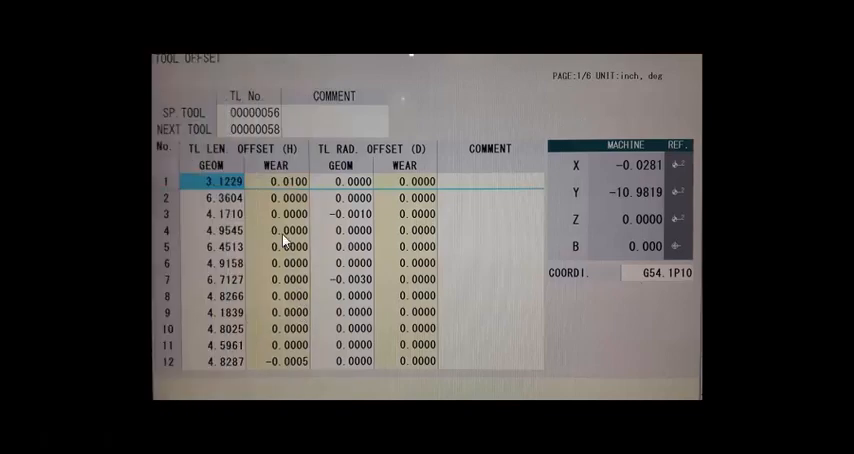
{"action": "mouse_move", "coordinate": [307, 182]}
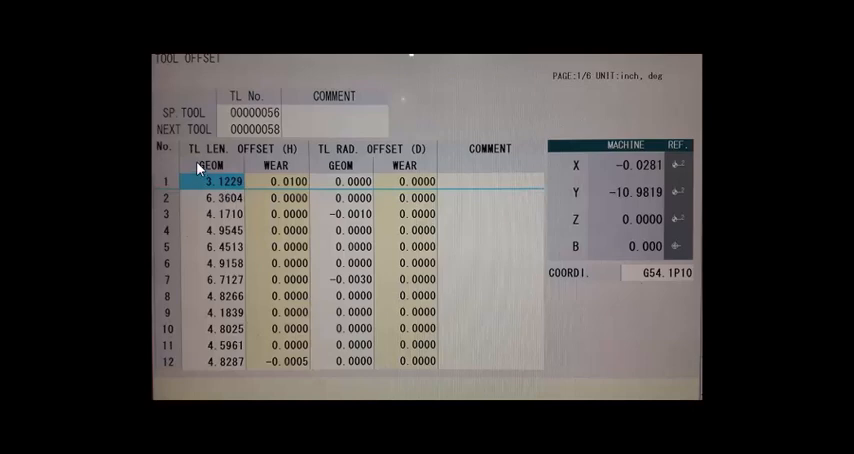
{"action": "mouse_move", "coordinate": [227, 157]}
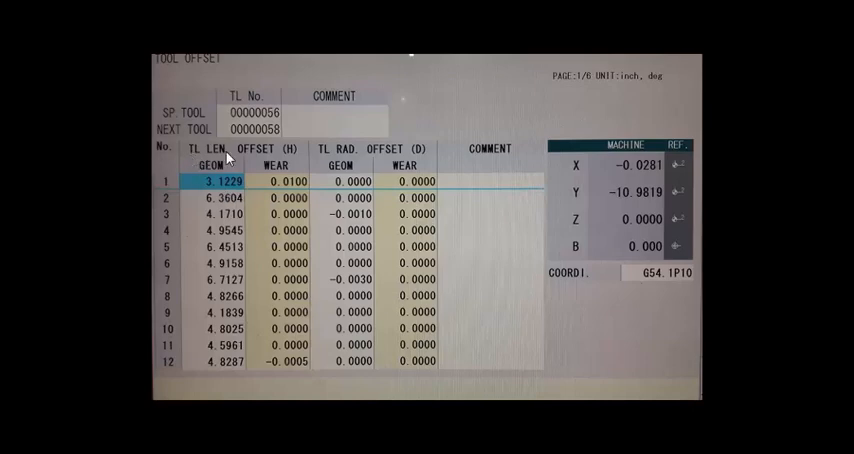
{"action": "mouse_move", "coordinate": [293, 148]}
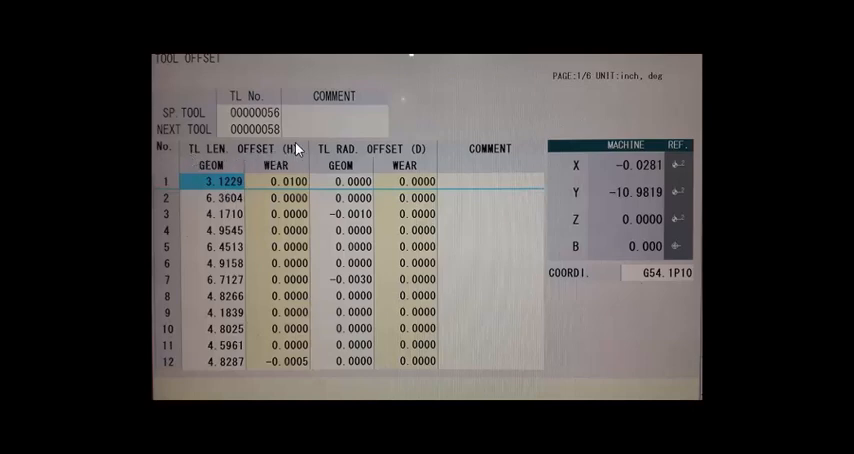
{"action": "mouse_move", "coordinate": [222, 168]}
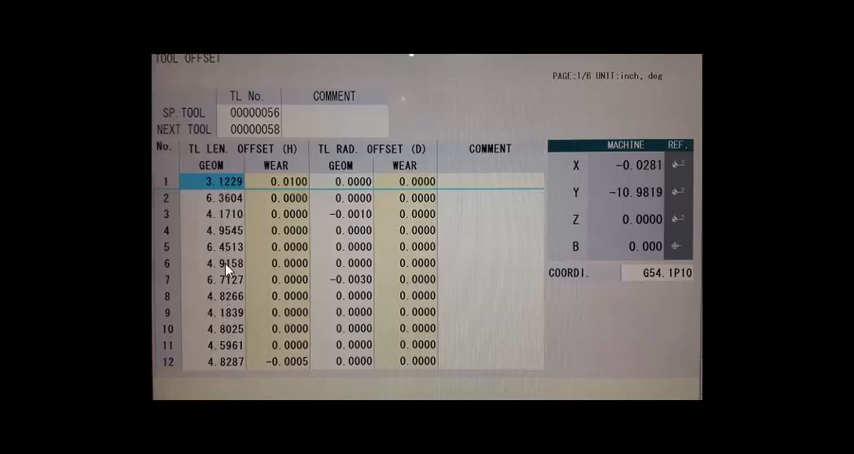
{"action": "mouse_move", "coordinate": [172, 190]}
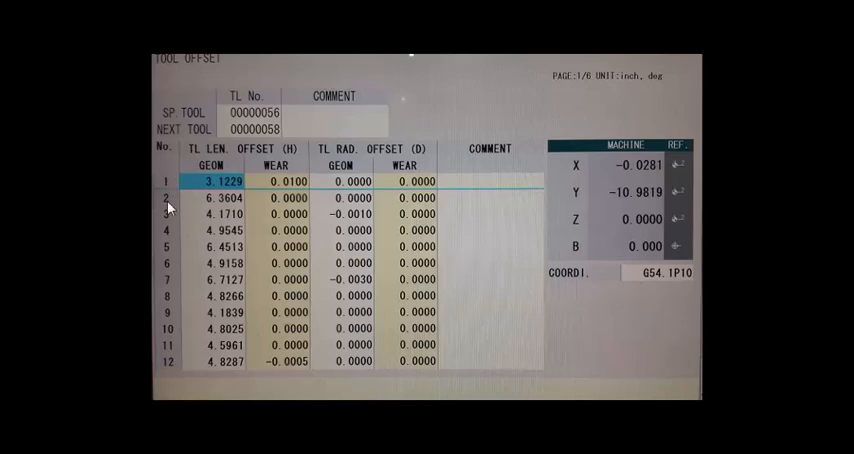
{"action": "mouse_move", "coordinate": [228, 170]}
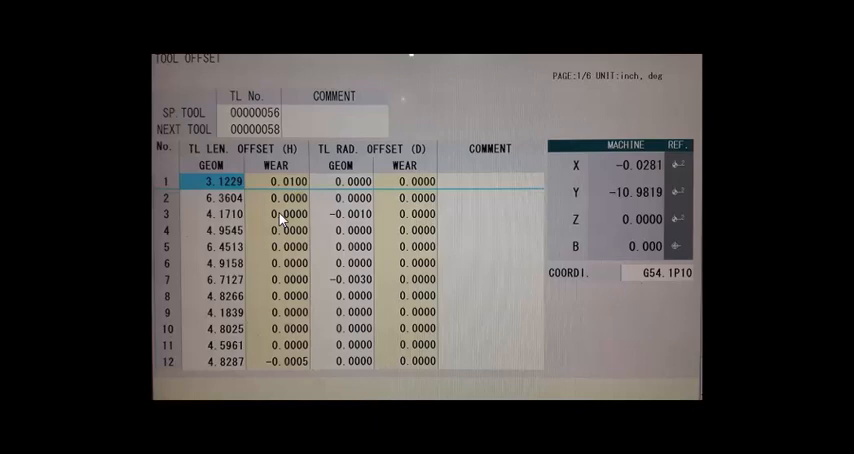
{"action": "mouse_move", "coordinate": [219, 177]}
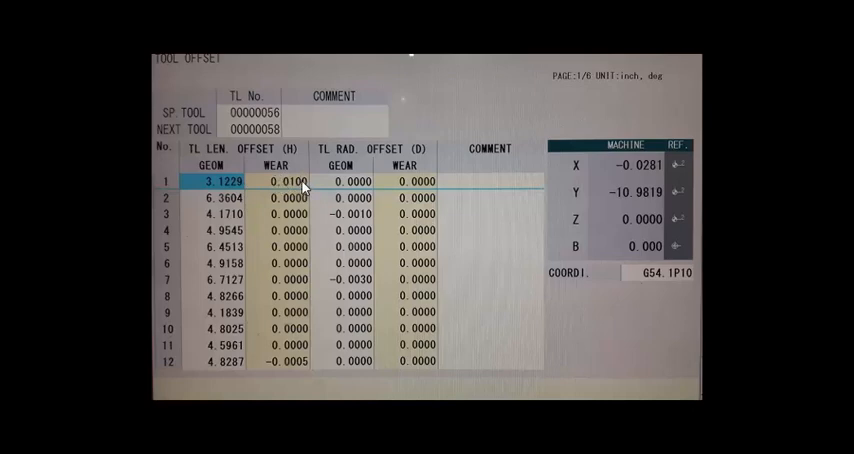
{"action": "mouse_move", "coordinate": [300, 182]}
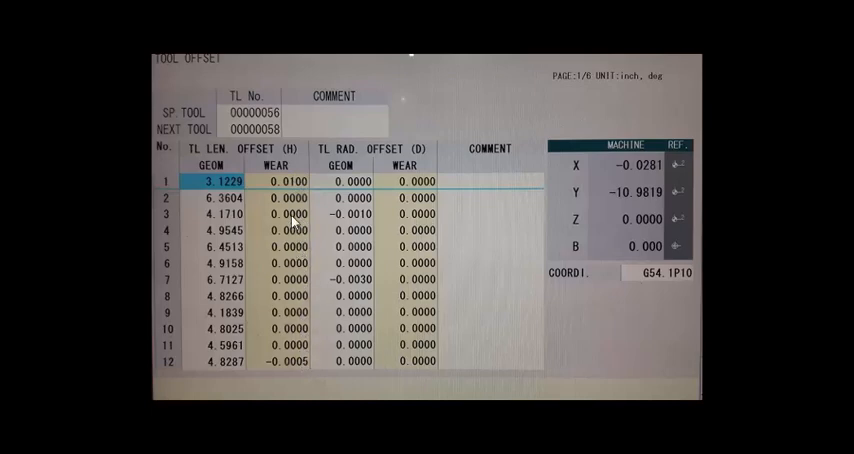
{"action": "mouse_move", "coordinate": [291, 188]}
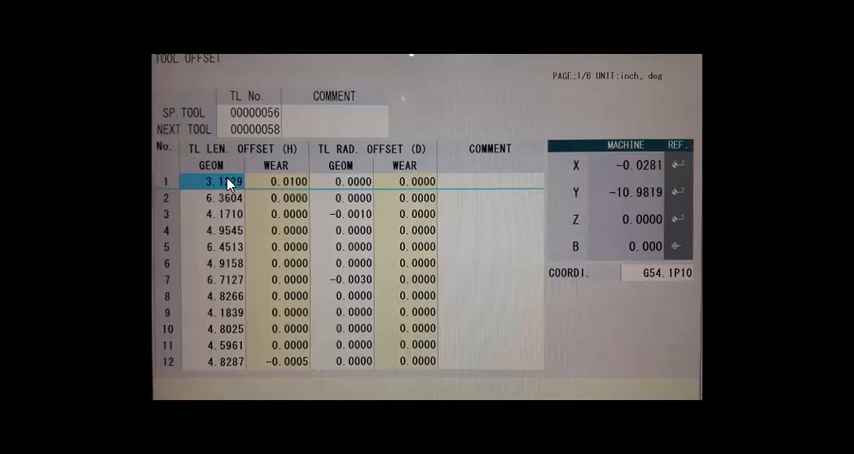
{"action": "mouse_move", "coordinate": [300, 338]}
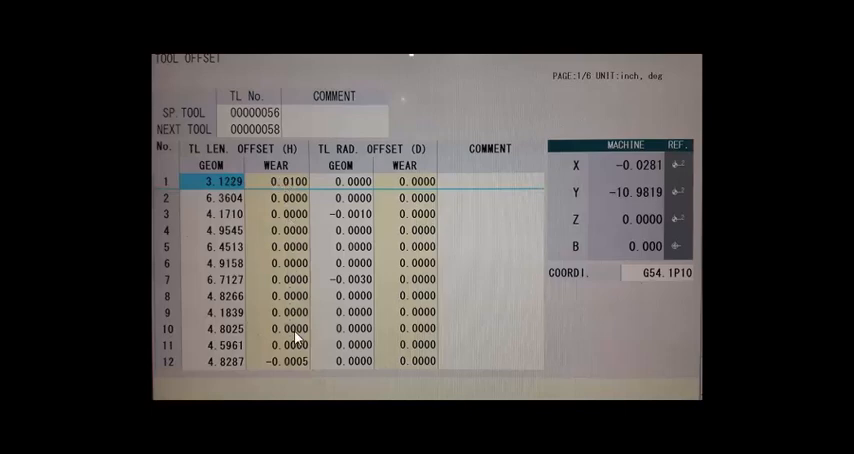